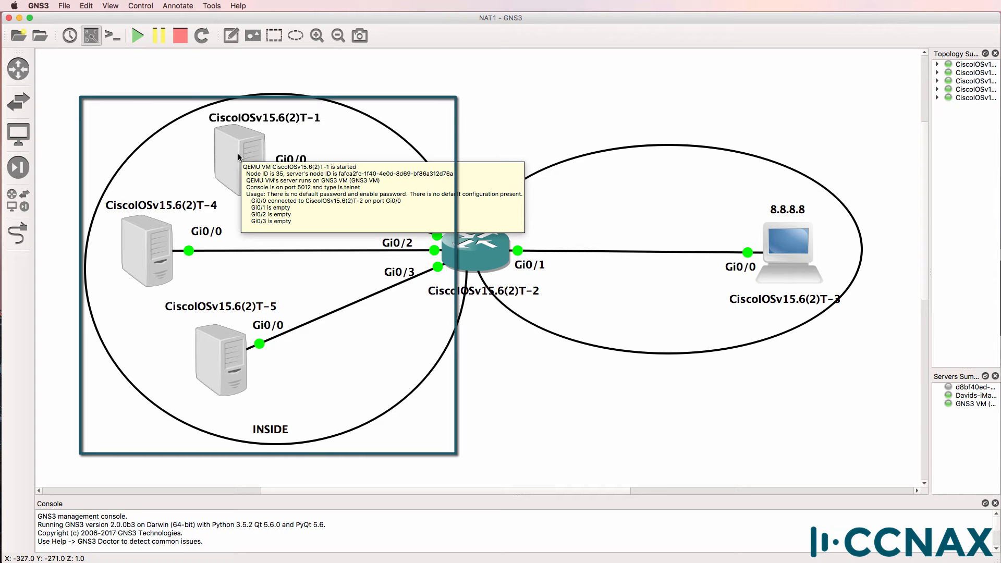
mouse_move(164, 259)
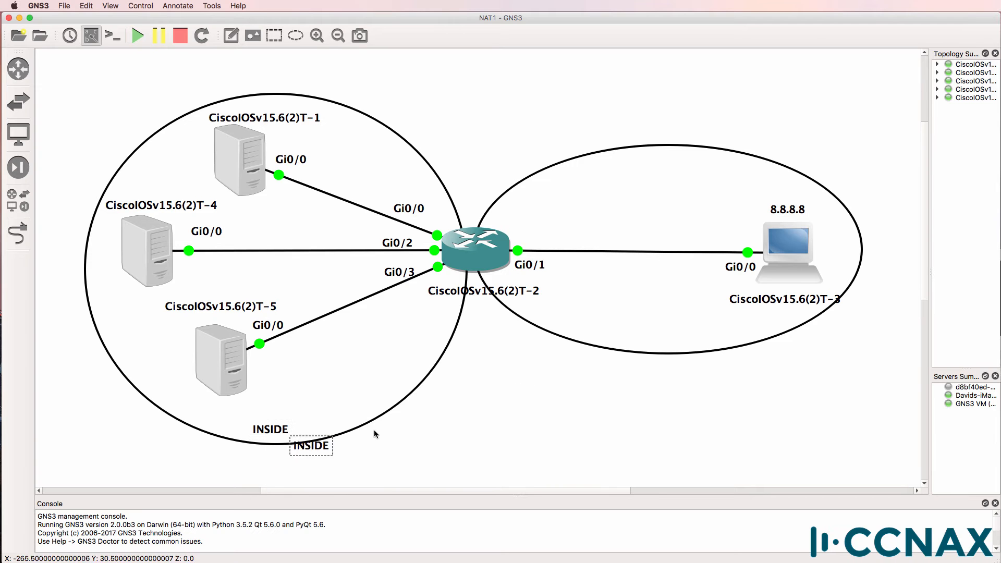
- Place the copied label in the right-hand circle and change its text to OUTSIDE
left_click_drag(310, 445, 662, 334)
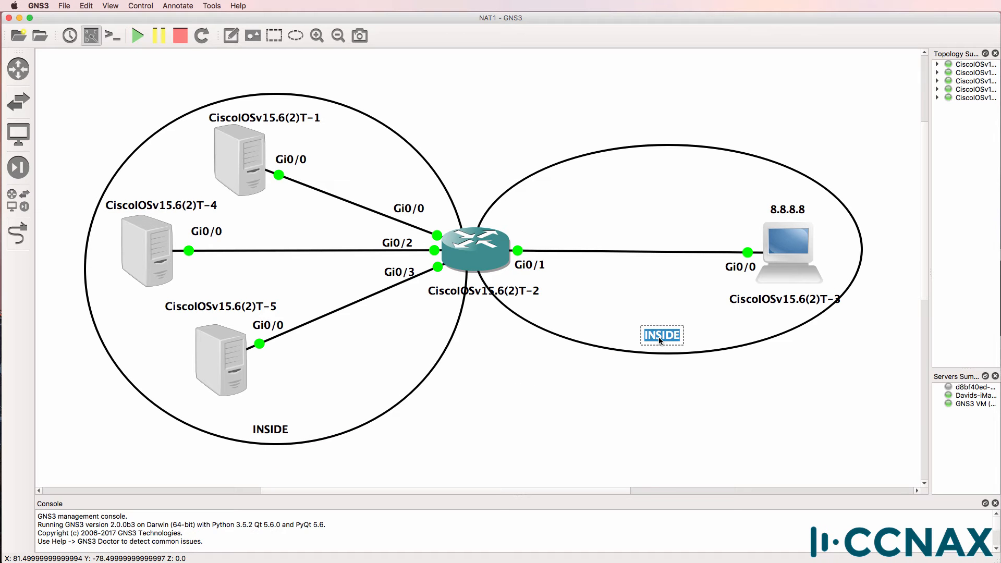
type("OUTSIDE")
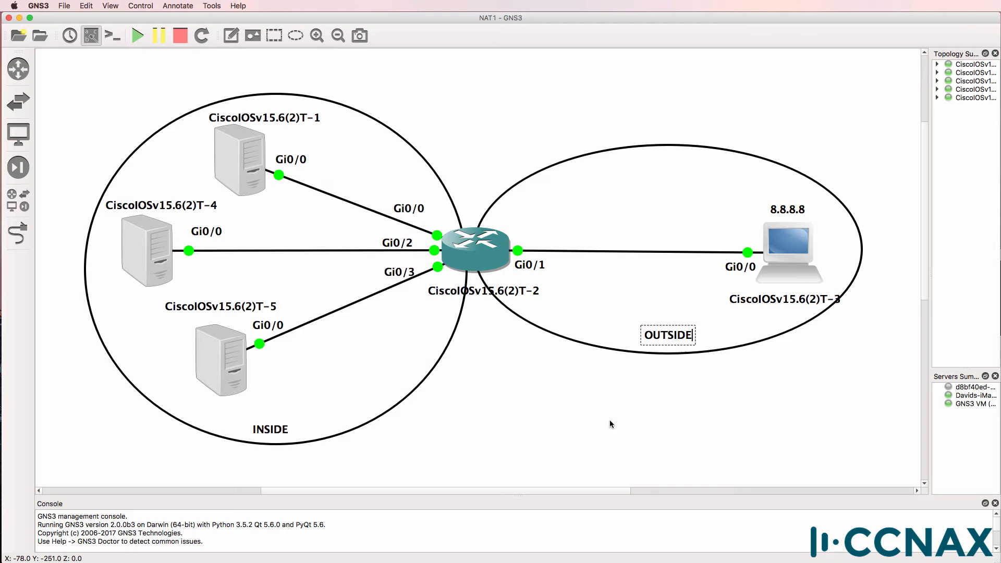
mouse_move(479, 252)
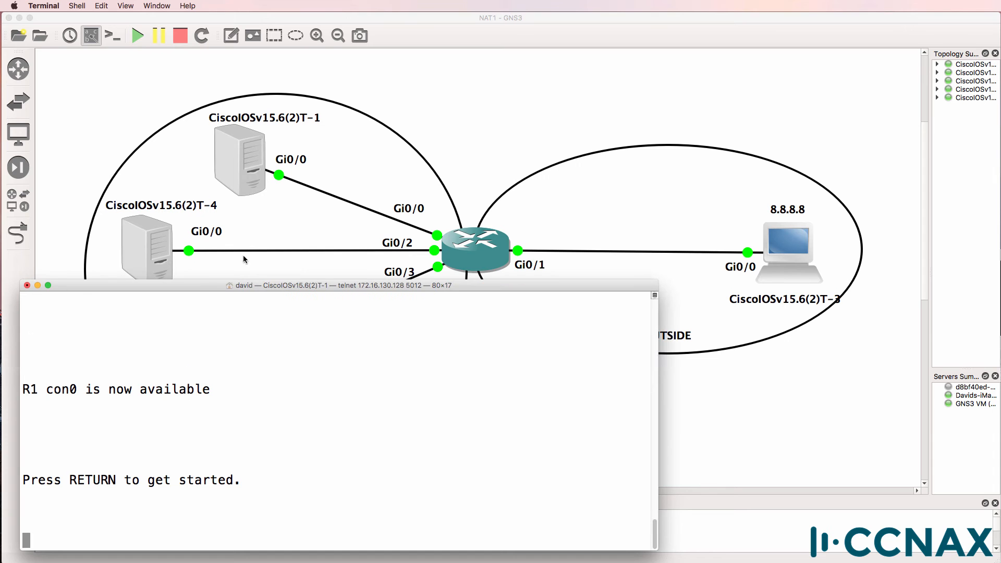
mouse_move(226, 165)
type("ping")
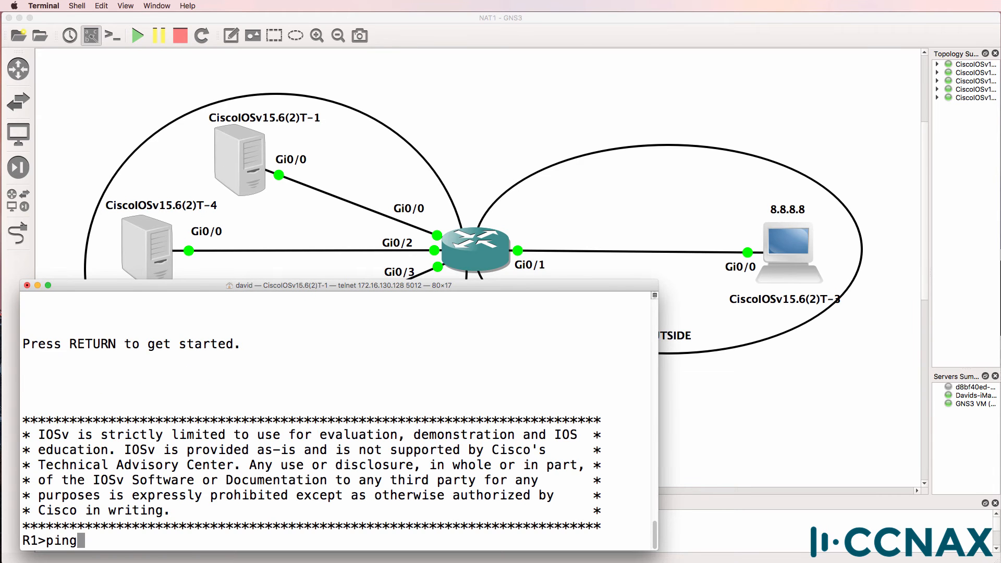
- On R1, ping 8.8.8.8 (fails), enable, and find default gateway 10.1.1.254 in the routing table
type("8.8.8.8")
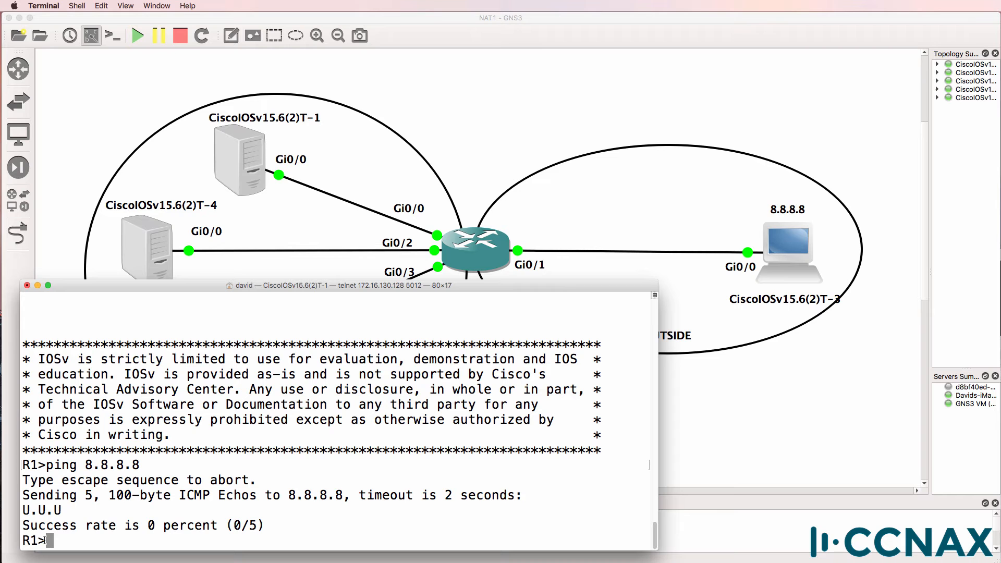
type("en")
type("s")
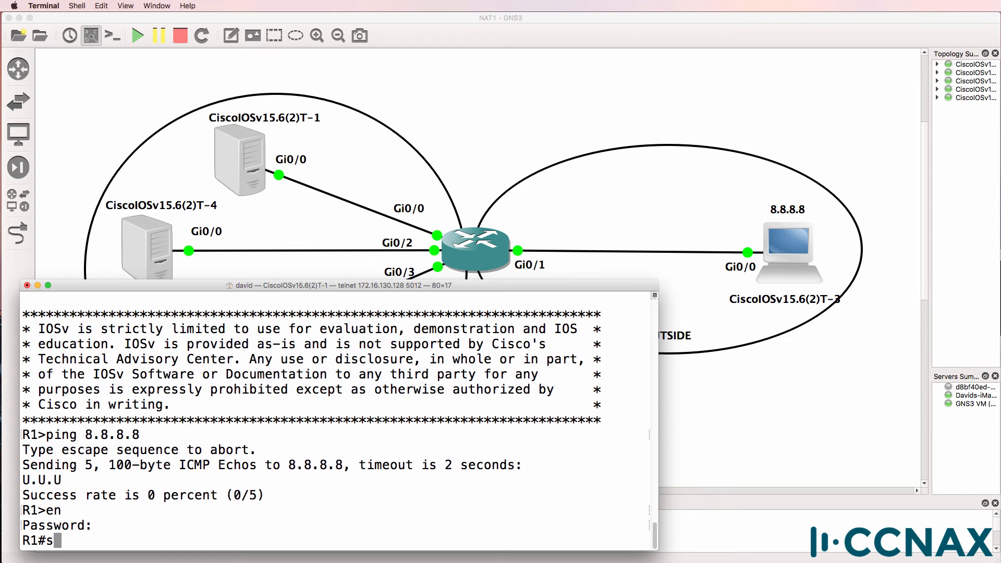
type("how ip route")
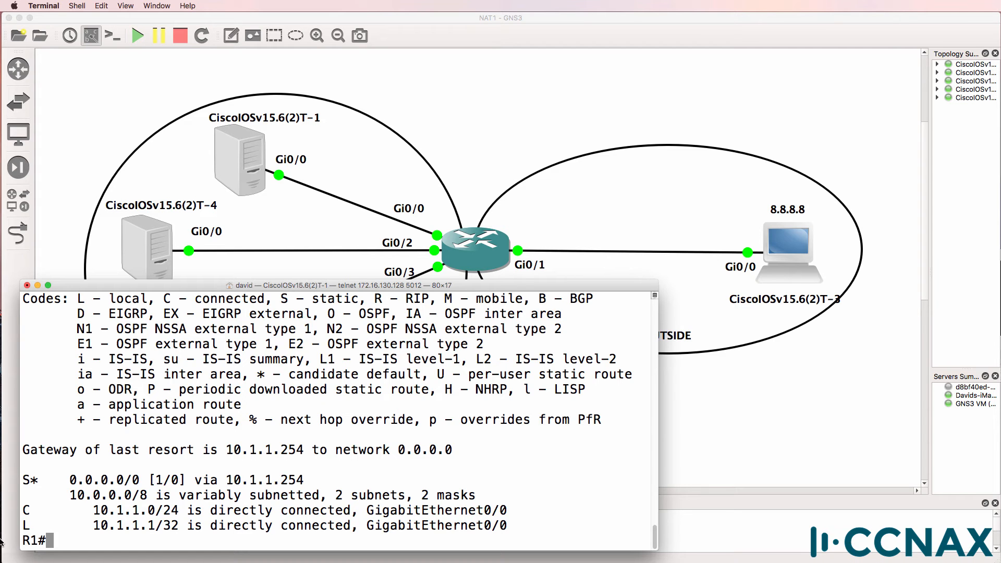
double_click(261, 450)
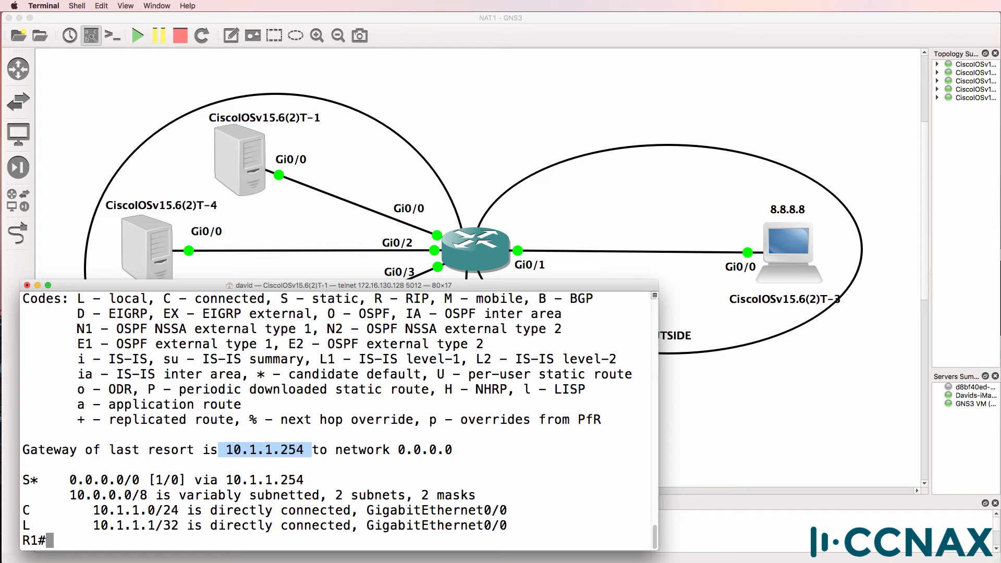
- Ping the gateway 10.1.1.254 successfully and start a traceroute to 8.8.8.8
type("ping 10.1.1.254")
type("traceroute")
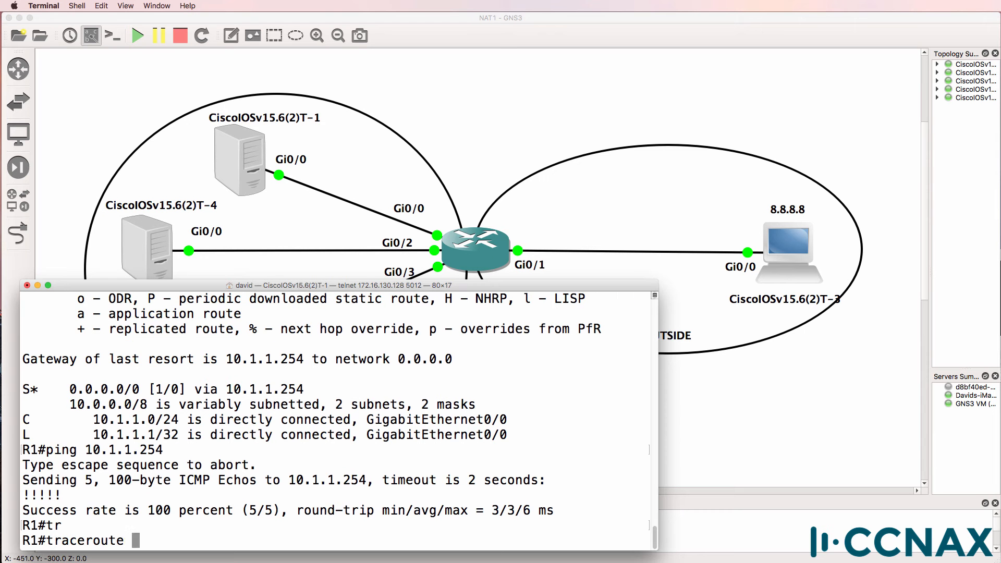
type("8.8.8.8")
type("no ip")
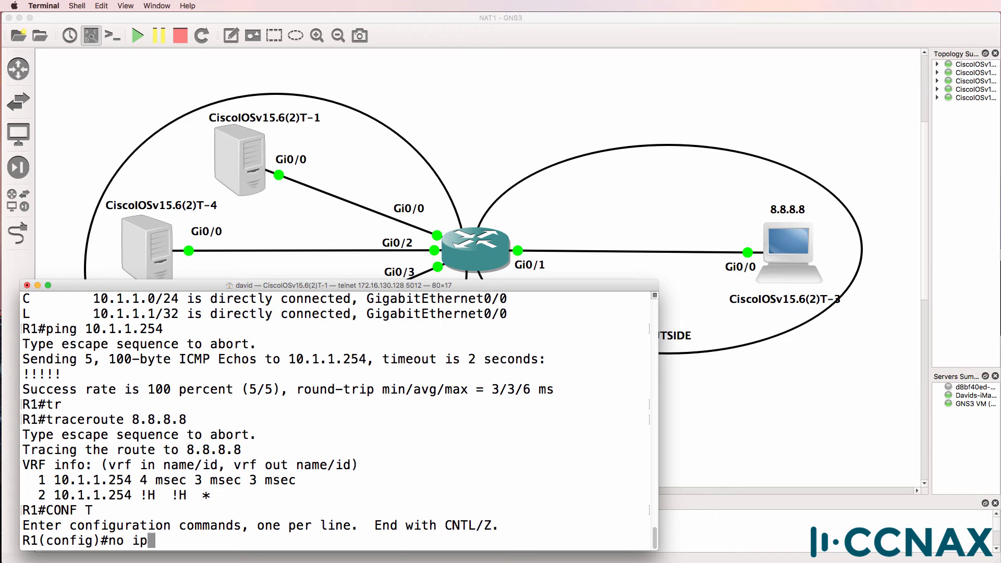
- Disable ip domain-lookup on R1 and rerun traceroute 8.8.8.8, which still stops at 10.1.1.254
type("domain-lo")
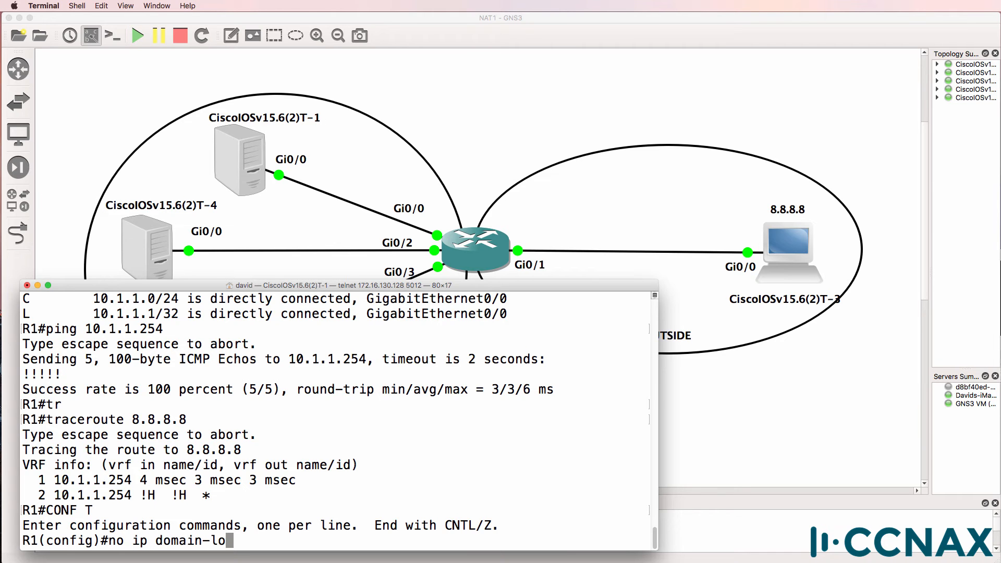
type("kup")
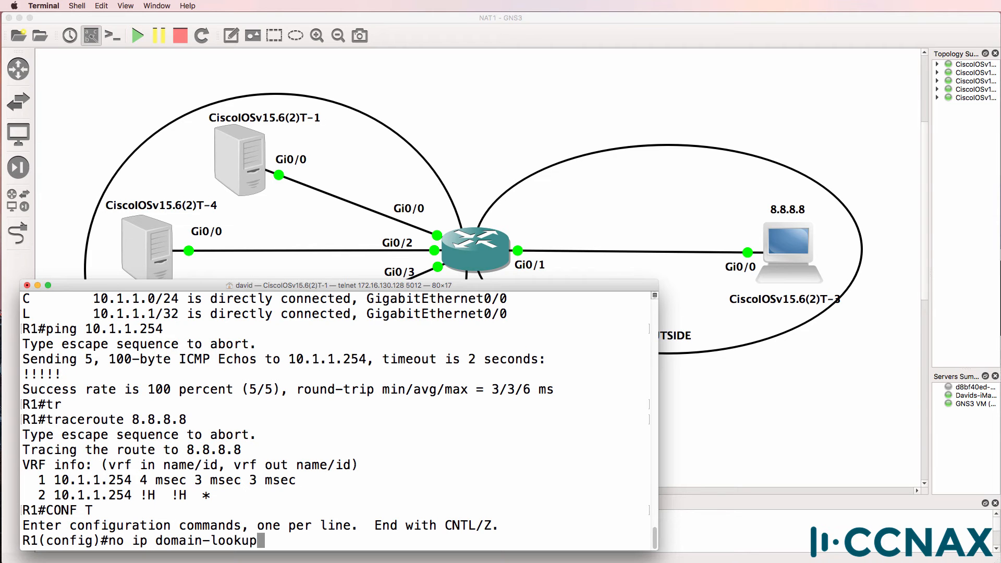
type("end")
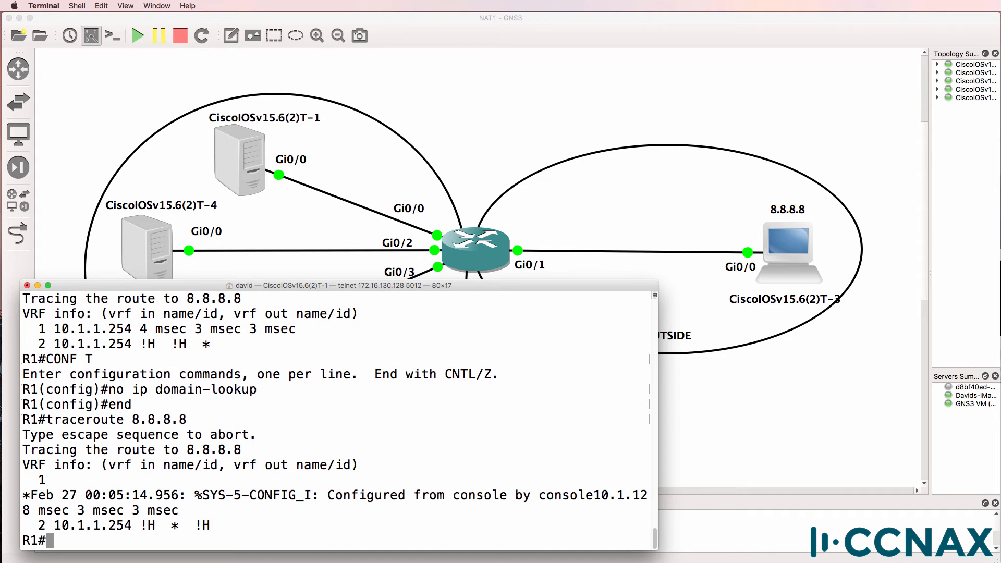
type("traceroute 8.8.8.8")
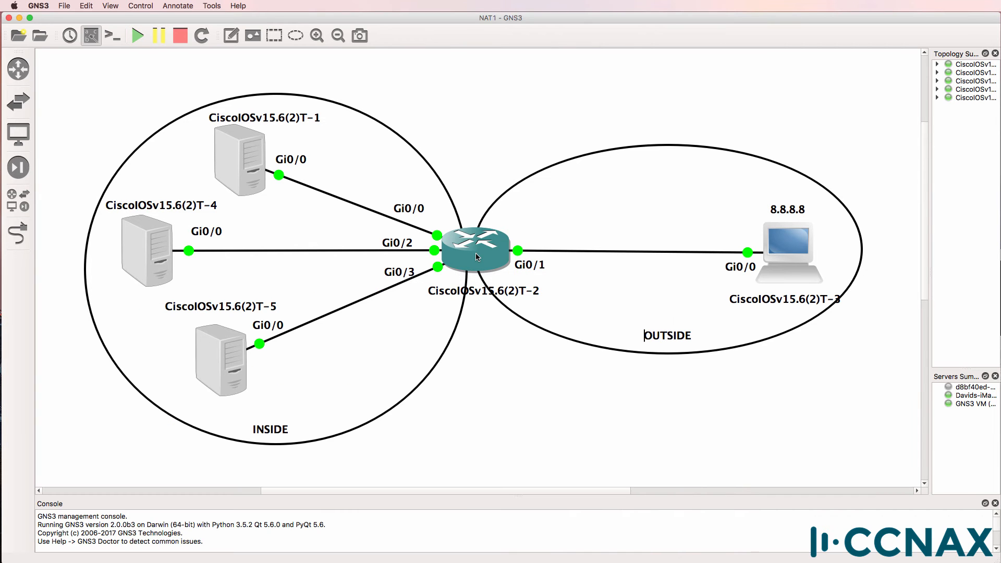
- On R2's console show the empty NAT translations and NAT statistics with the access-list 1 pool natpool mapping
double_click(475, 249)
type("sh ip nat translations")
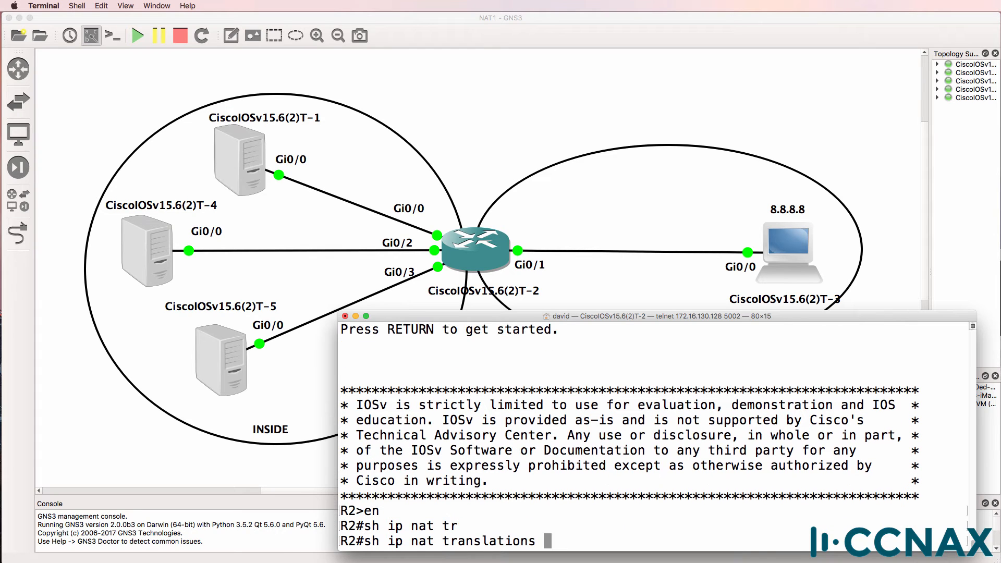
key("Return")
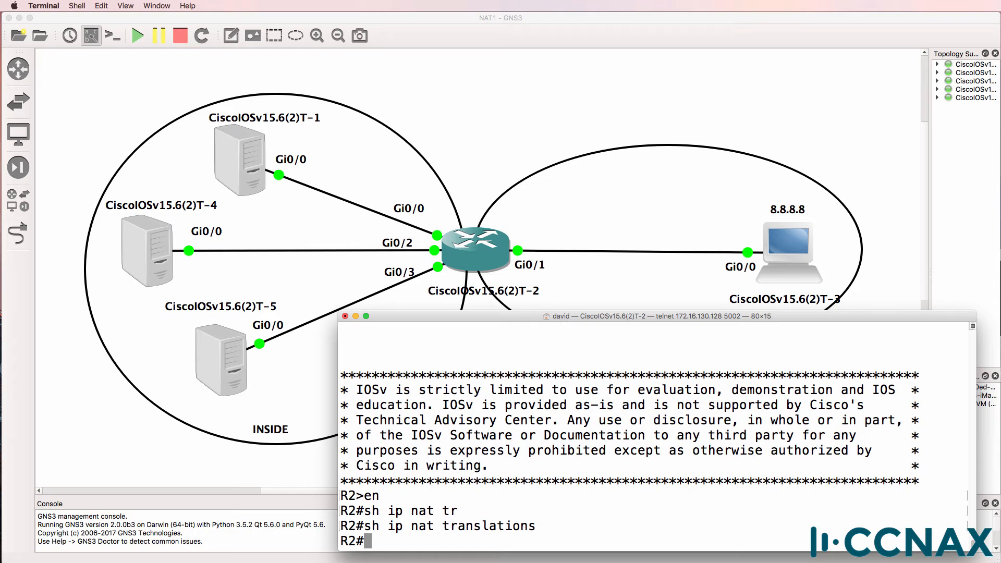
type("sh ip na")
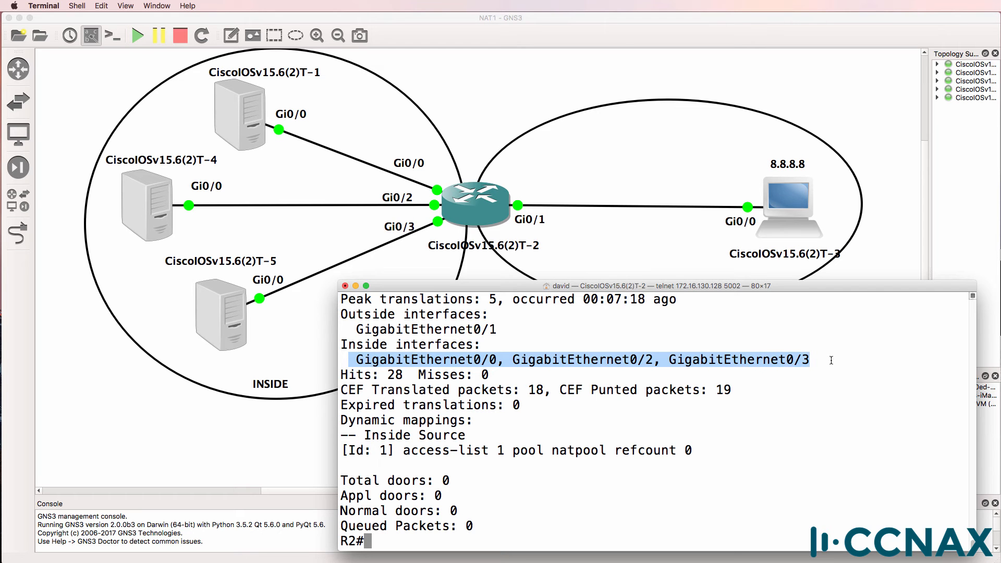
mouse_move(414, 135)
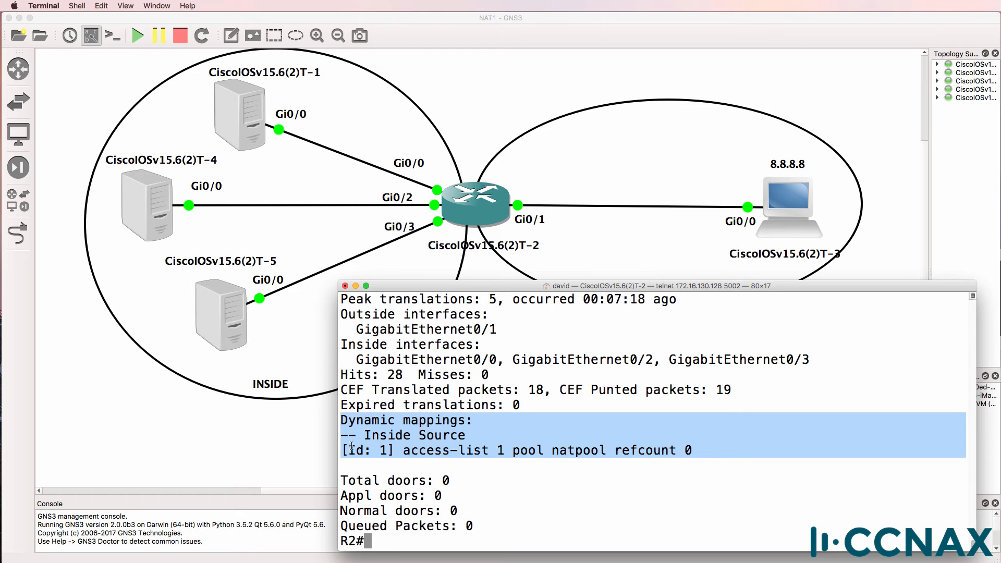
double_click(414, 435)
type("p")
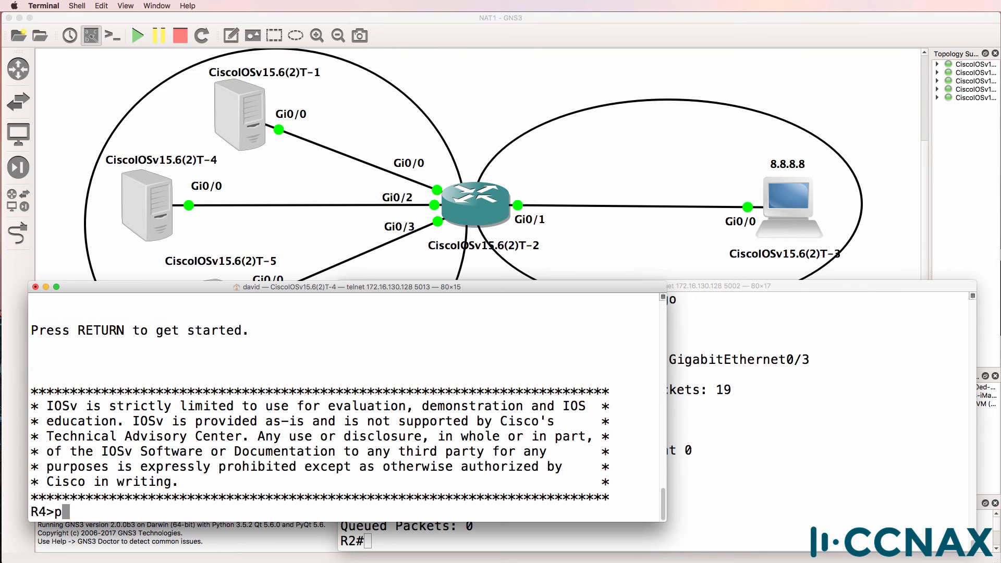
- Ping 8.8.8.8 from R4 and enable debug ip nat on R2 to reveal failed translations
type("ing 8.8.8.8")
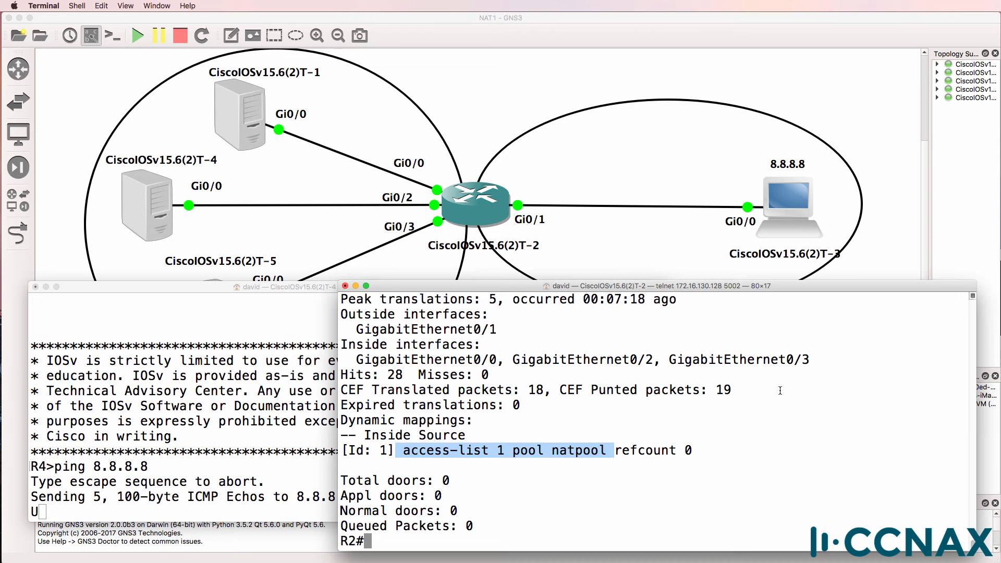
type("debug i")
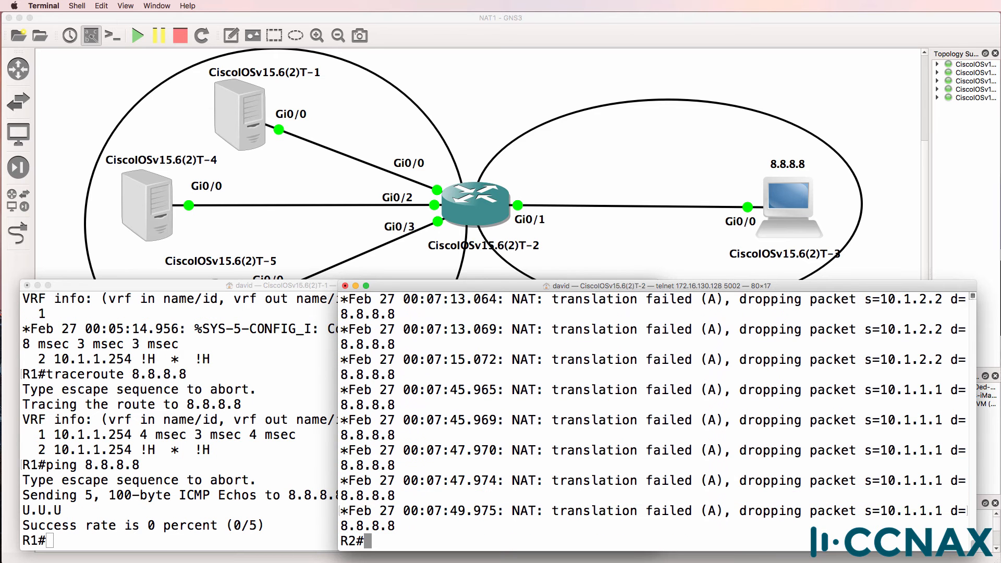
- Show R2's interface config for g0/1 and point out its ip nat outside line
type("sh run int")
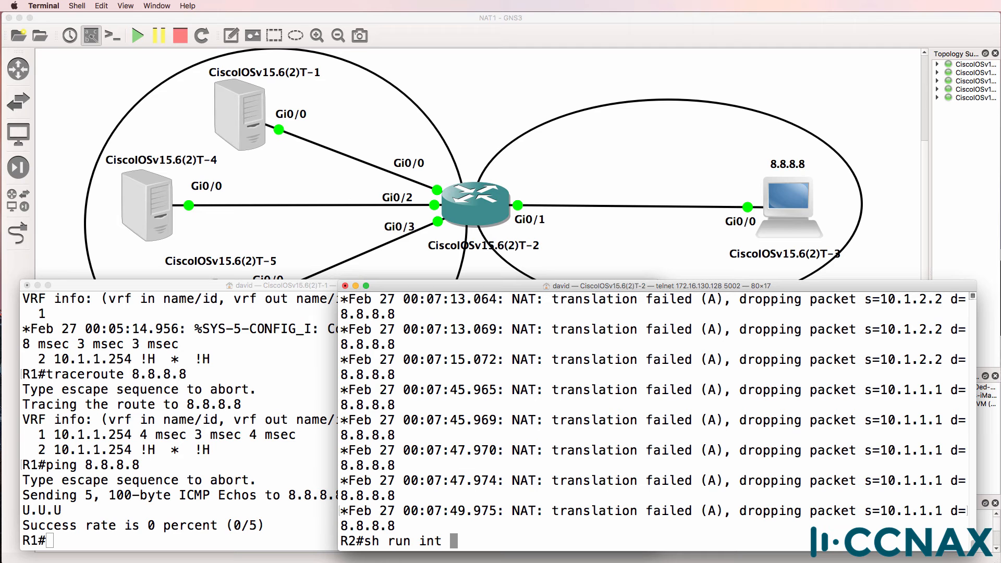
type("g0/1")
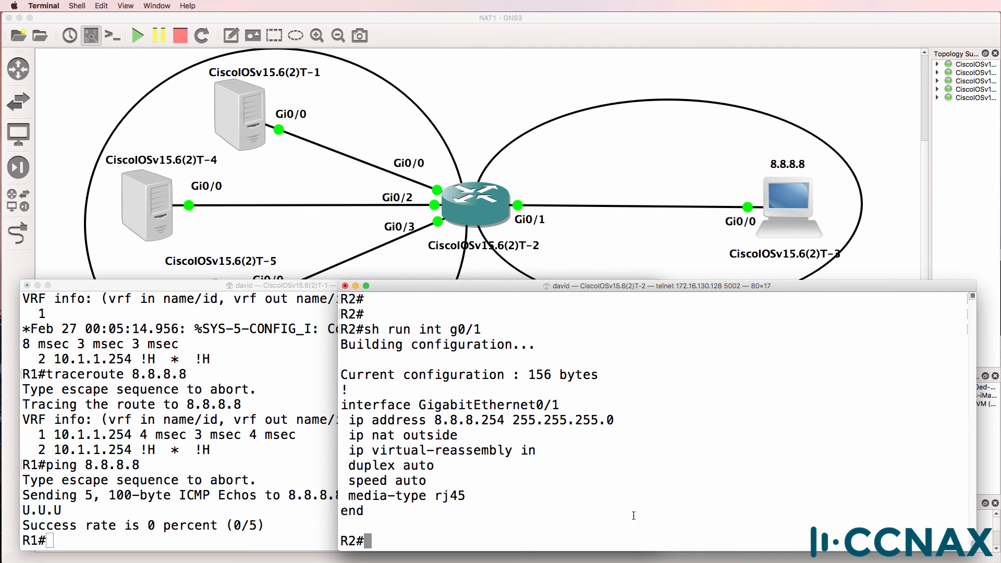
double_click(469, 420)
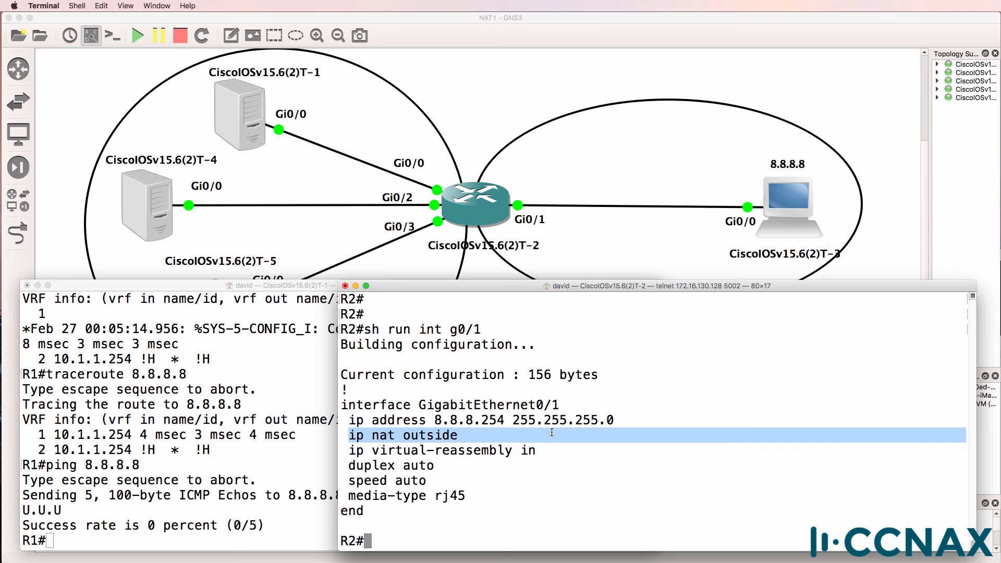
- Filter the running config with 'sh run | i nat' and highlight the interface address line
type("sh u")
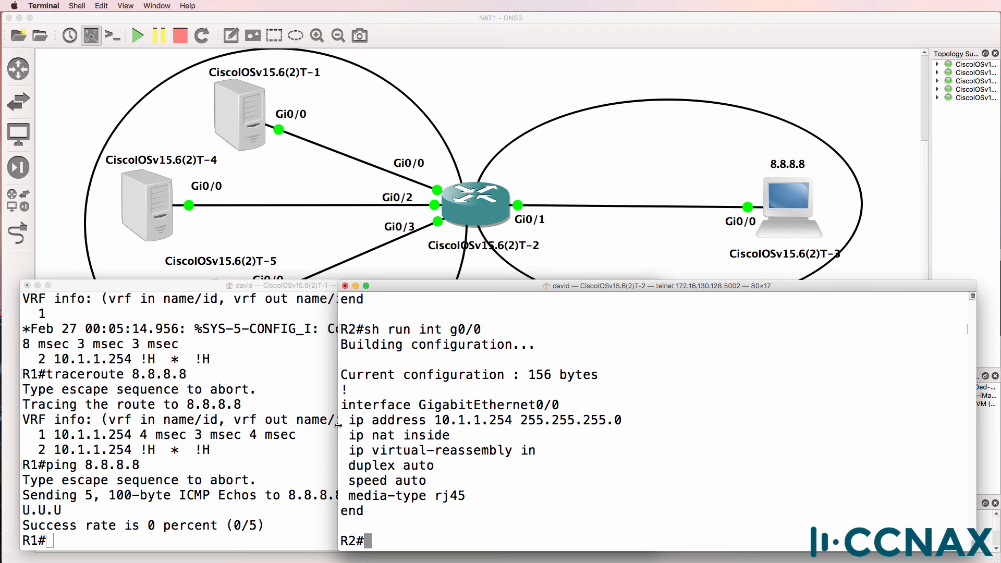
left_click_drag(348, 420, 587, 420)
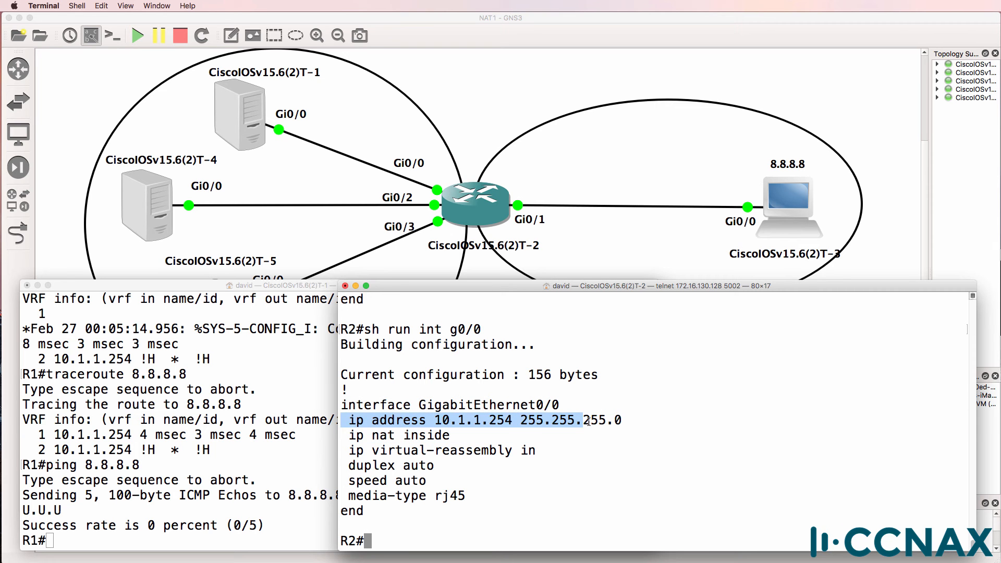
left_click_drag(586, 420, 610, 435)
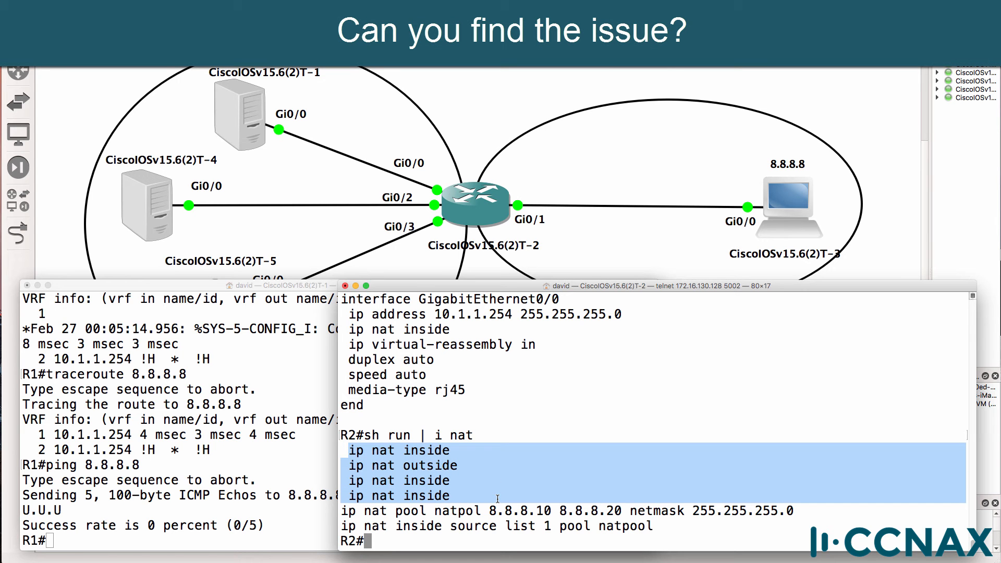
- Show R2's access-list lines with 'sh run | i access' and highlight the pool definition
type("sh run")
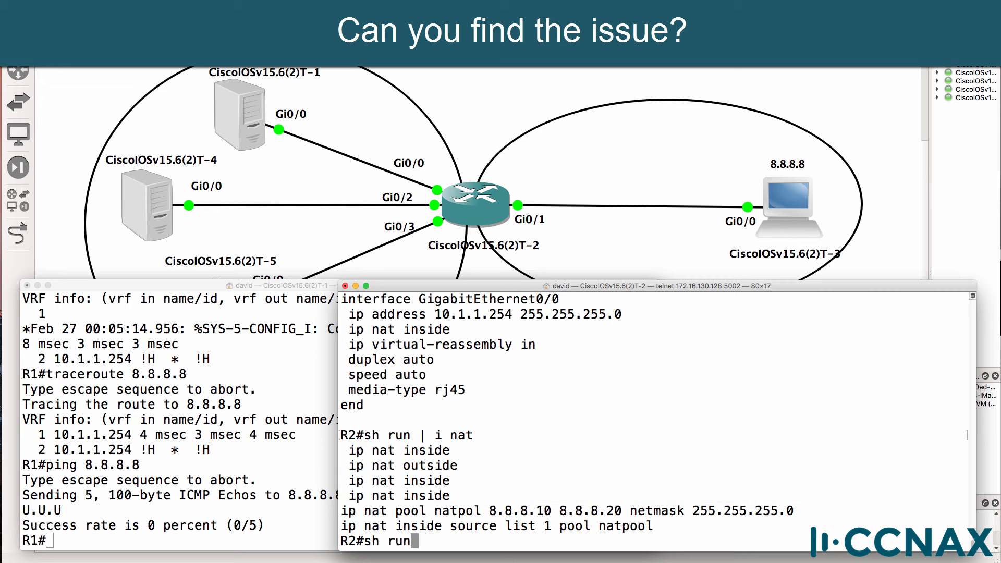
type("| i")
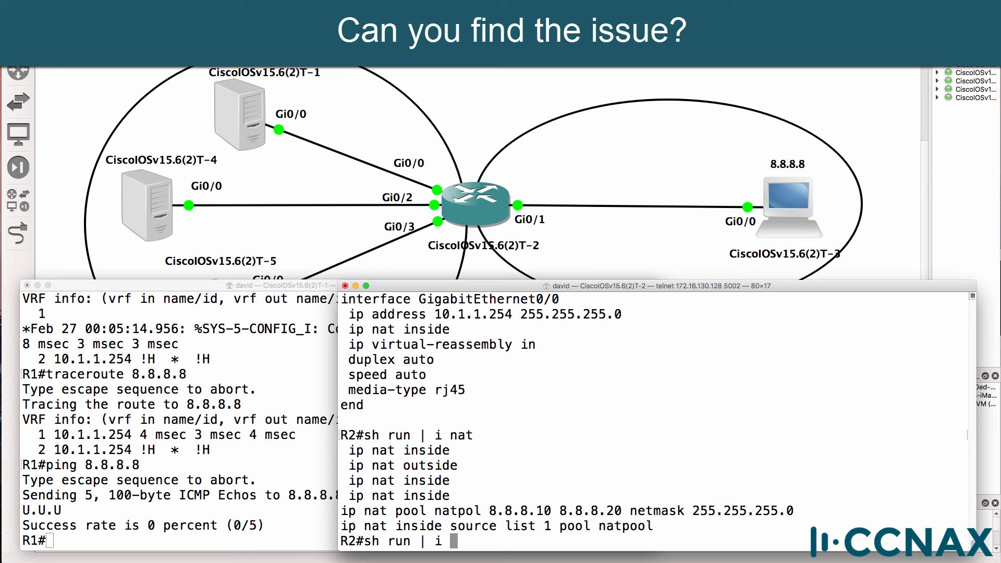
type("access")
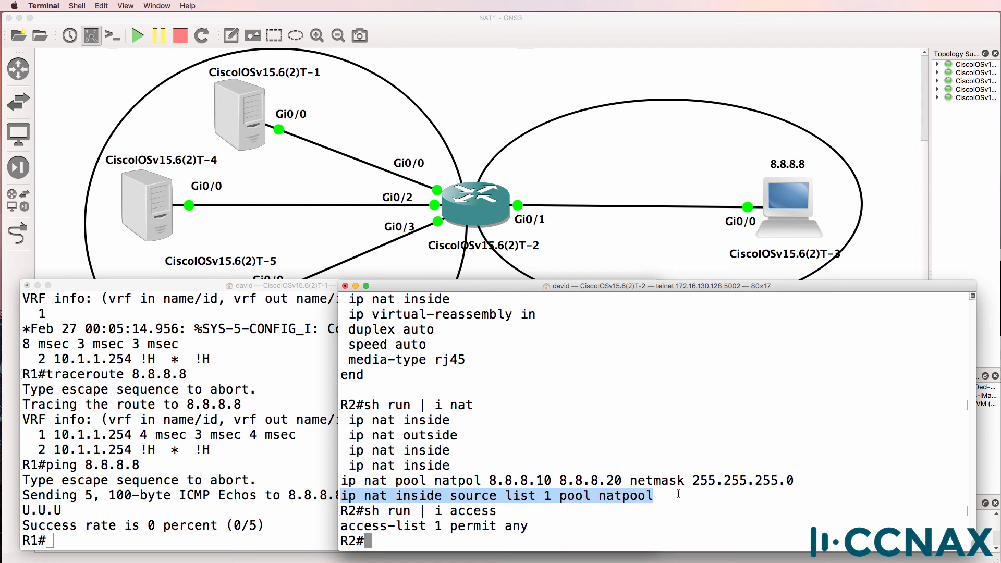
left_click(439, 495)
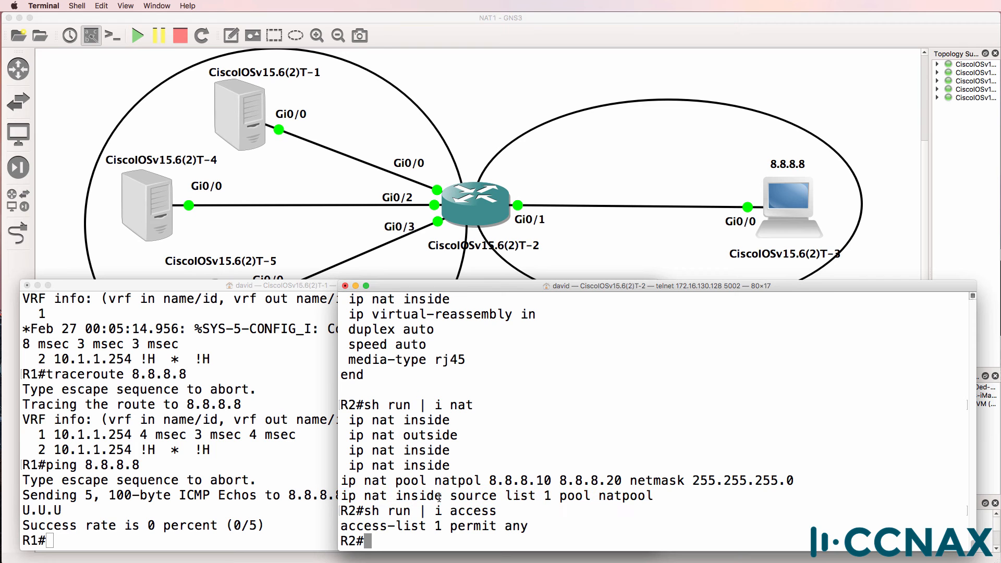
left_click_drag(452, 497, 555, 496)
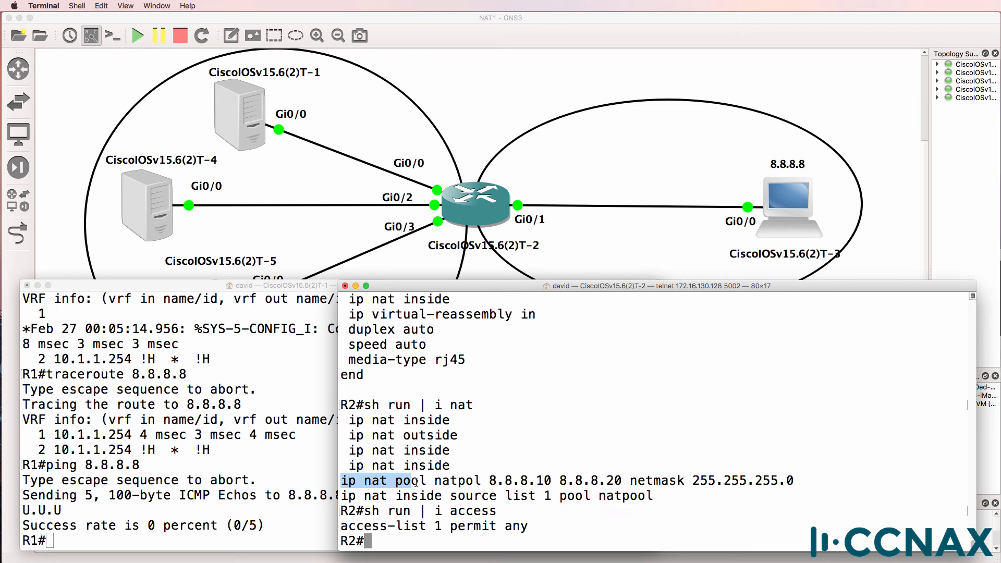
- Compare the misspelled pool name natpol with natpool expected by the inside source rule
double_click(458, 480)
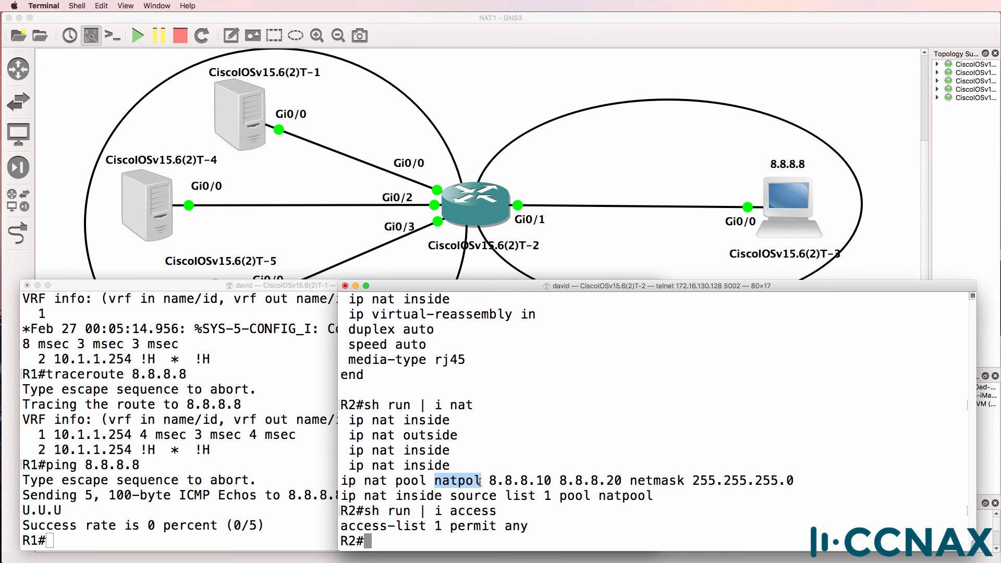
double_click(622, 495)
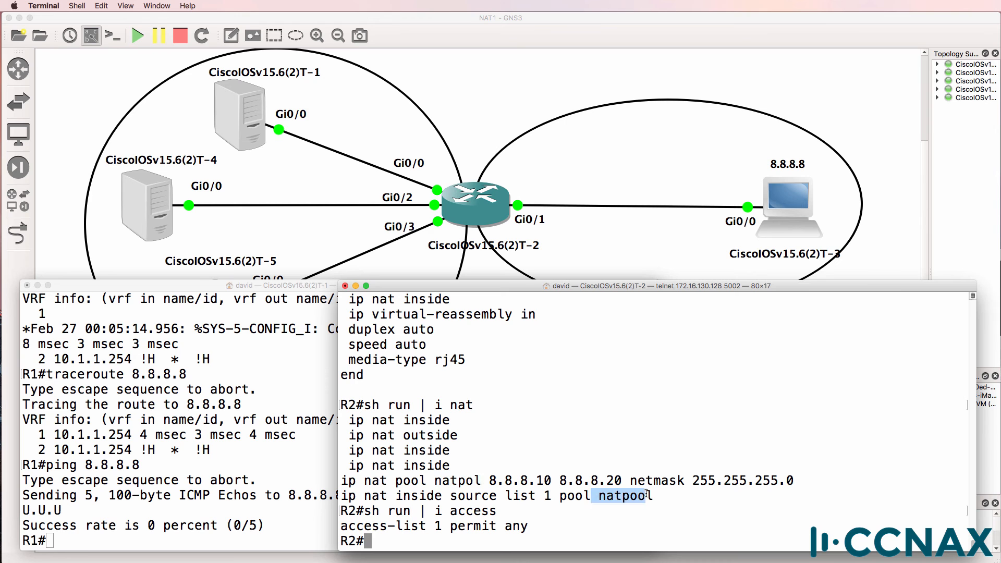
mouse_move(368, 482)
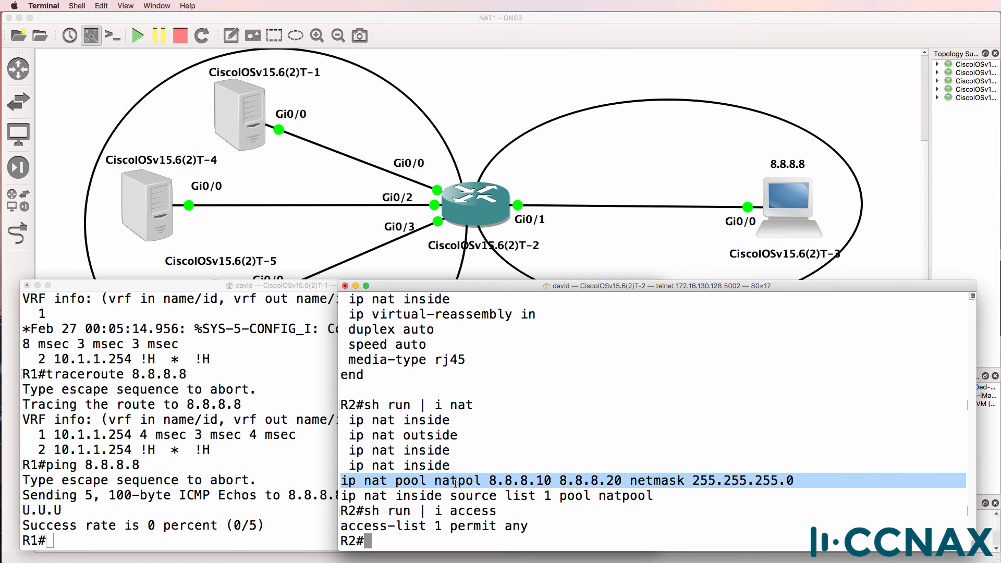
double_click(457, 480)
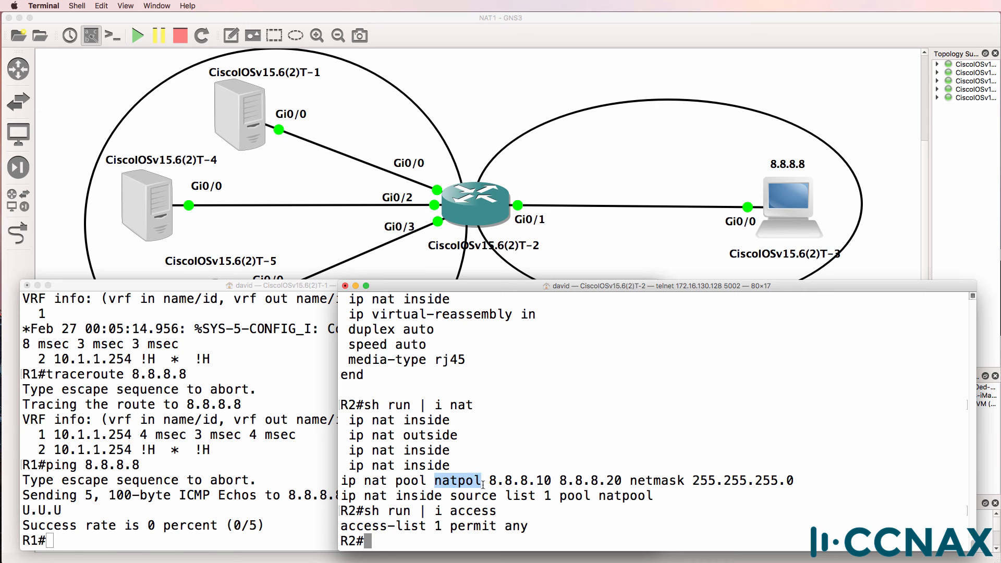
type("c")
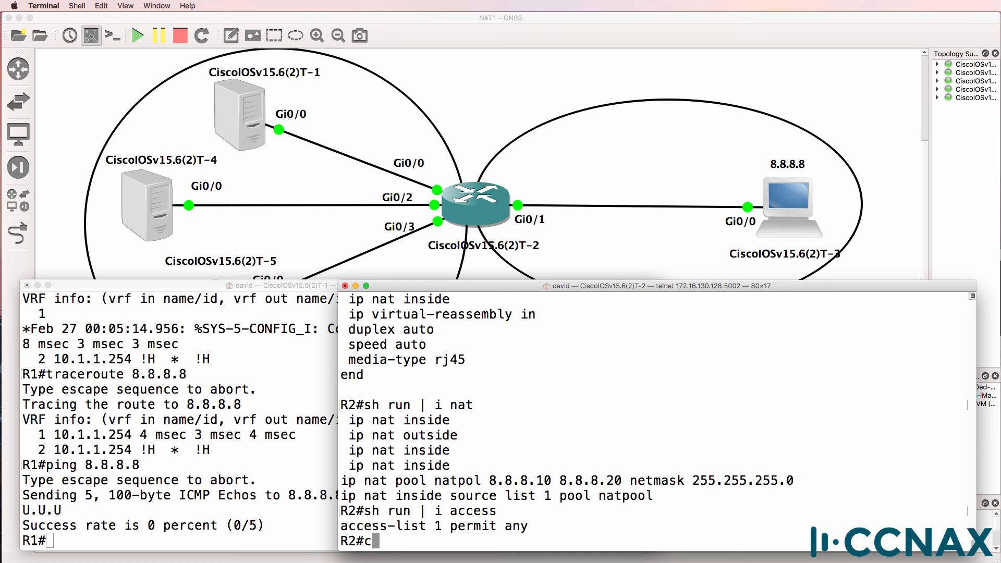
- Remove the natpol pool and define natpool 8.8.8.10 to 8.8.8.20 netmask 255.255.255.0 to match the source rule
type("conf t")
type("no")
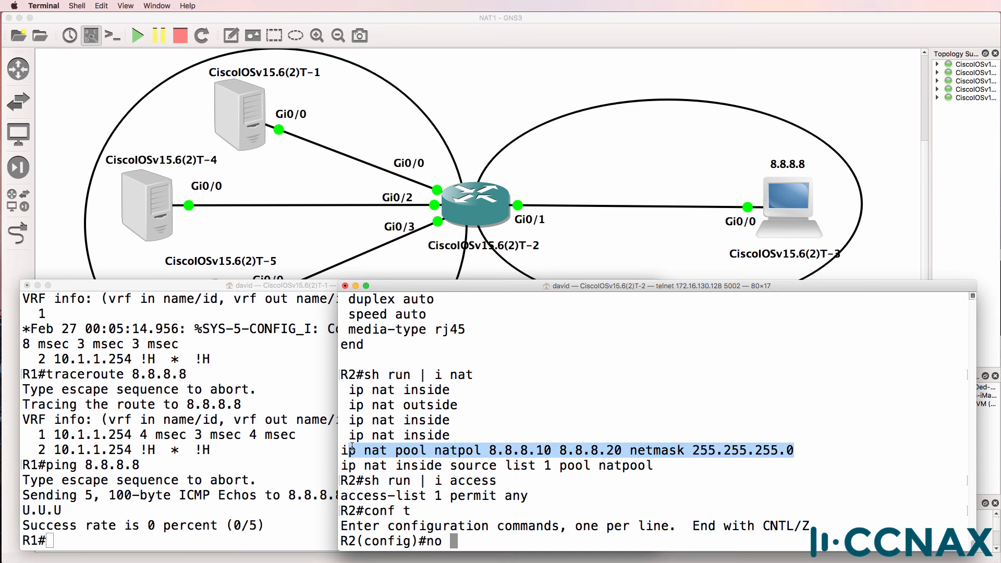
mouse_move(792, 338)
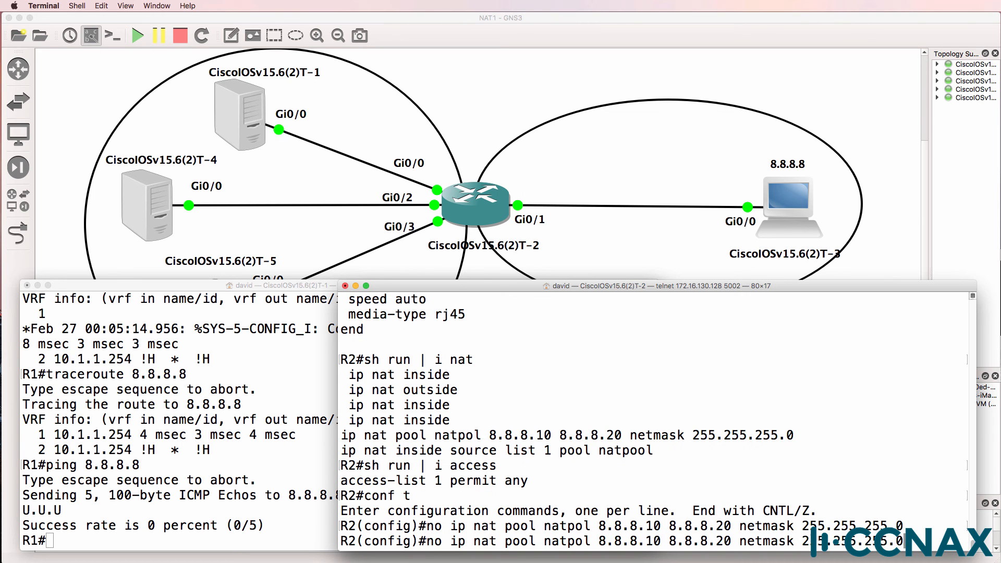
type("ip nat pool natpol 8.8.8.10 8.8.8.20 netmask 255.255.255.0")
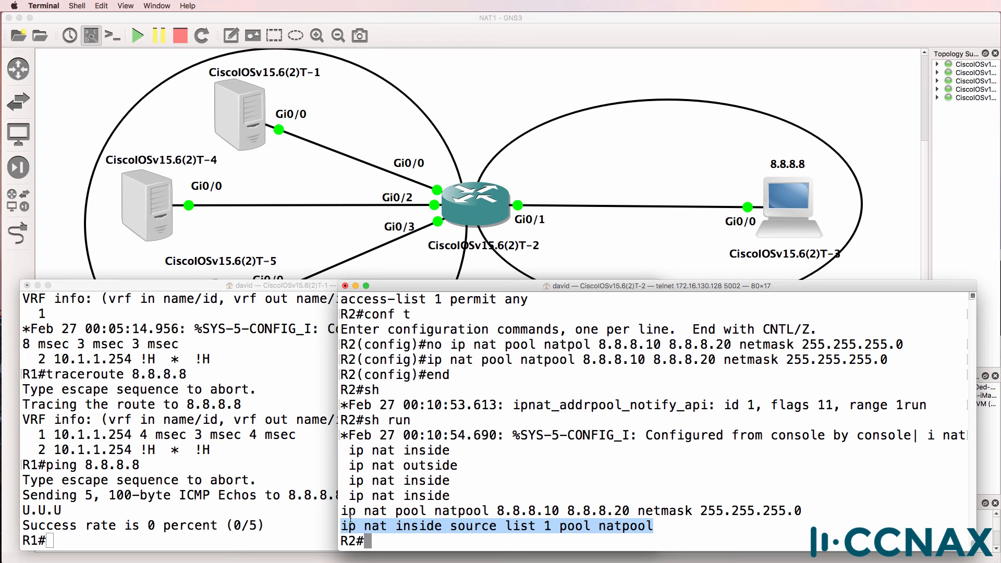
double_click(460, 511)
type("ping 8.8.8.8")
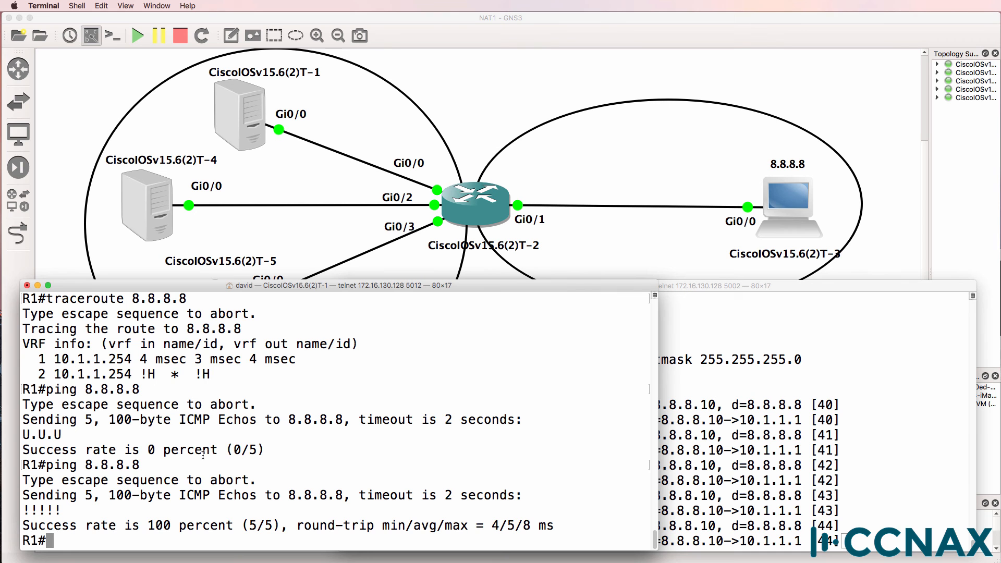
- Confirm R1's inside address 10.1.1.1 and see it translated to 8.8.8.10 in R2's NAT table
type("sh ip int brief")
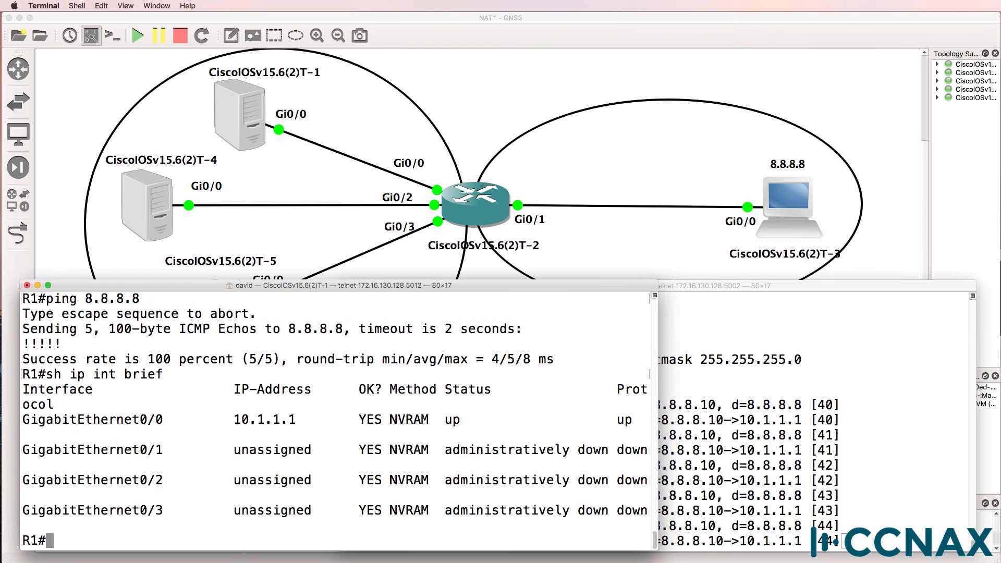
double_click(268, 419)
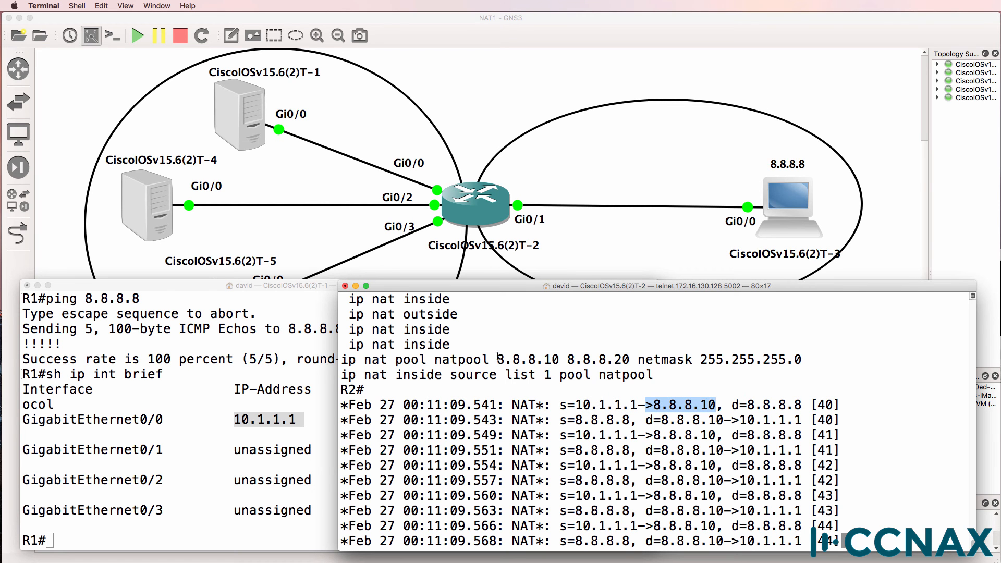
double_click(526, 360)
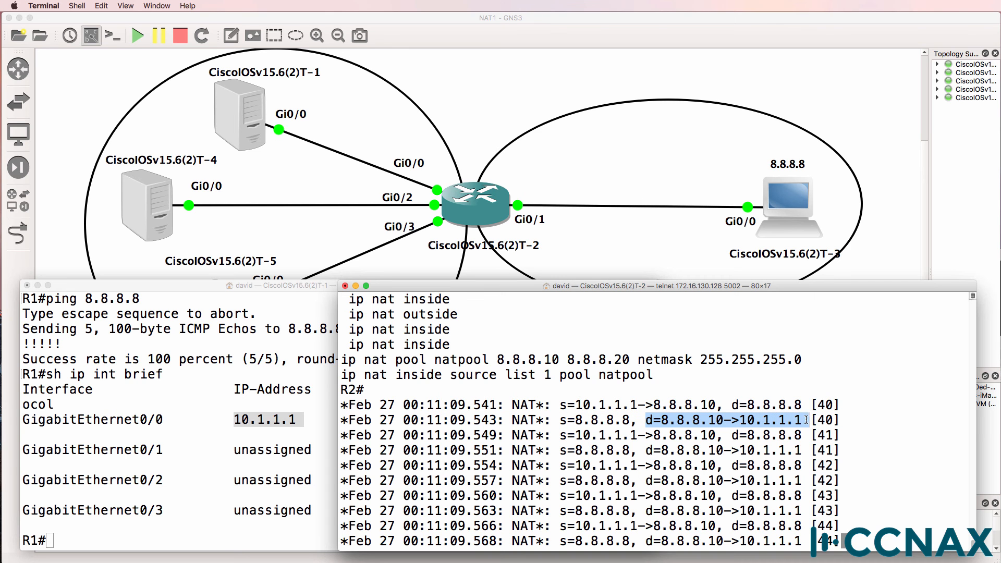
type("sh ip nat translations")
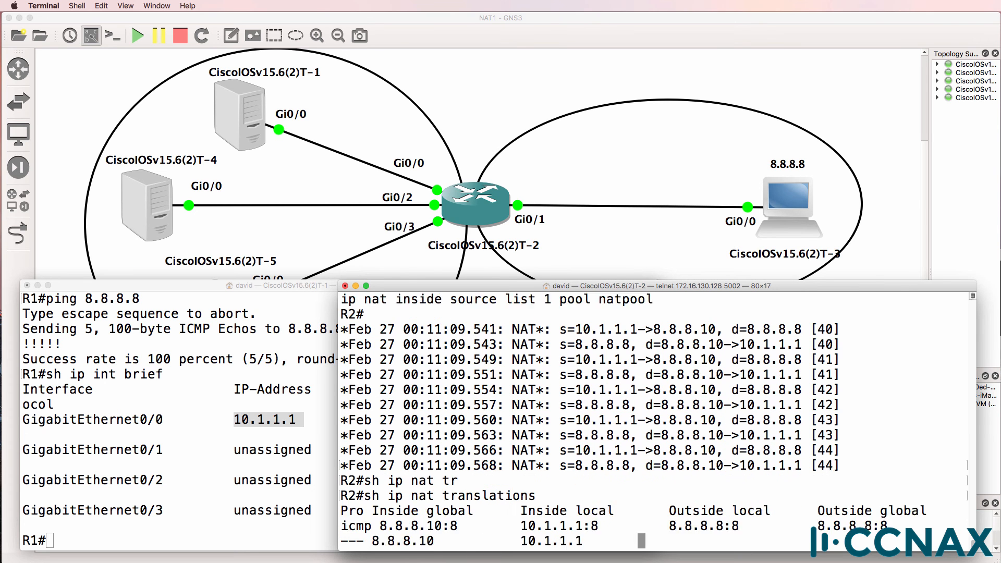
- Close the router consoles to return to the GNS3 topology with its INSIDE and OUTSIDE zones
key("Return")
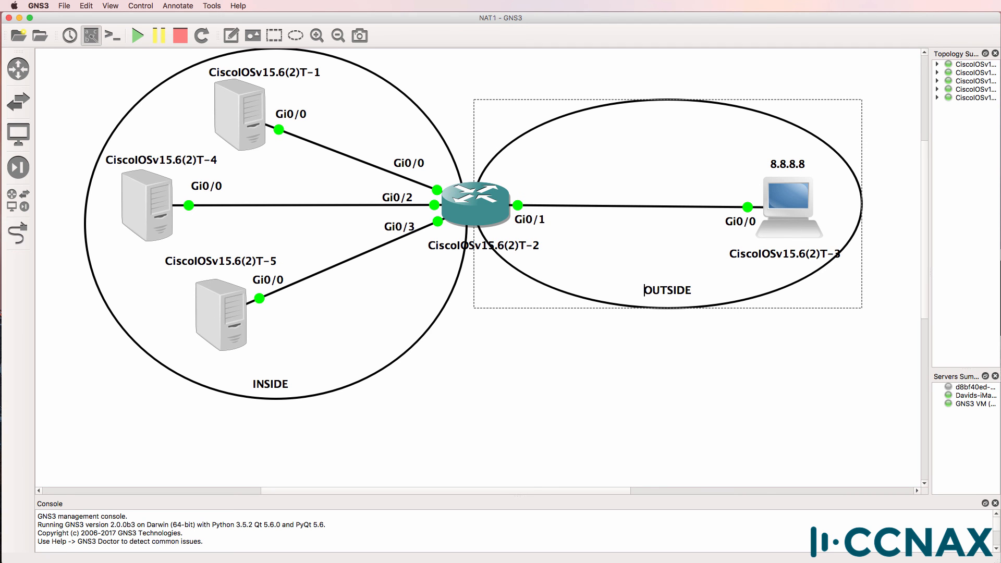
- Get a prompt on R5's console and begin entering 'ping 8.8.8.8'
double_click(219, 313)
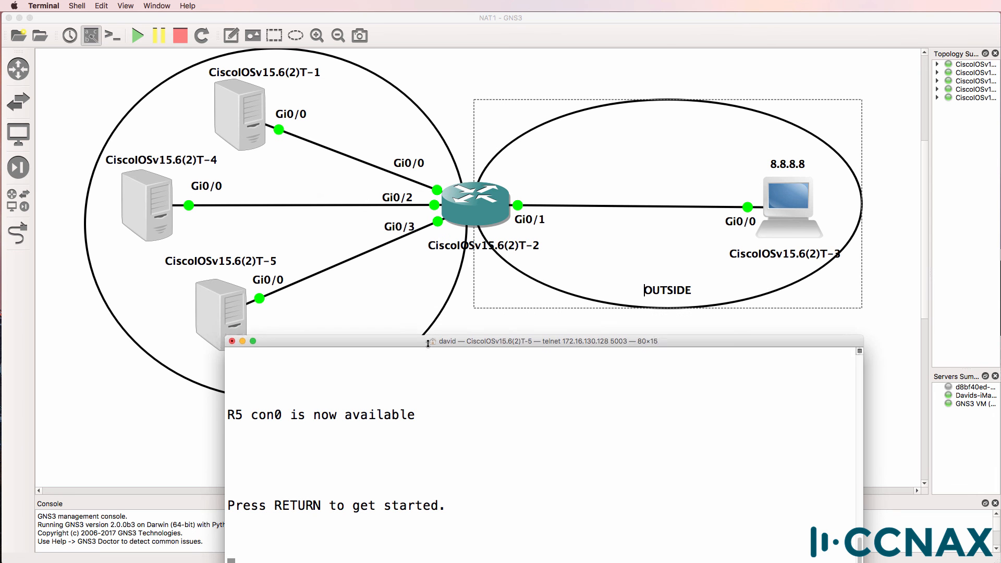
key("return")
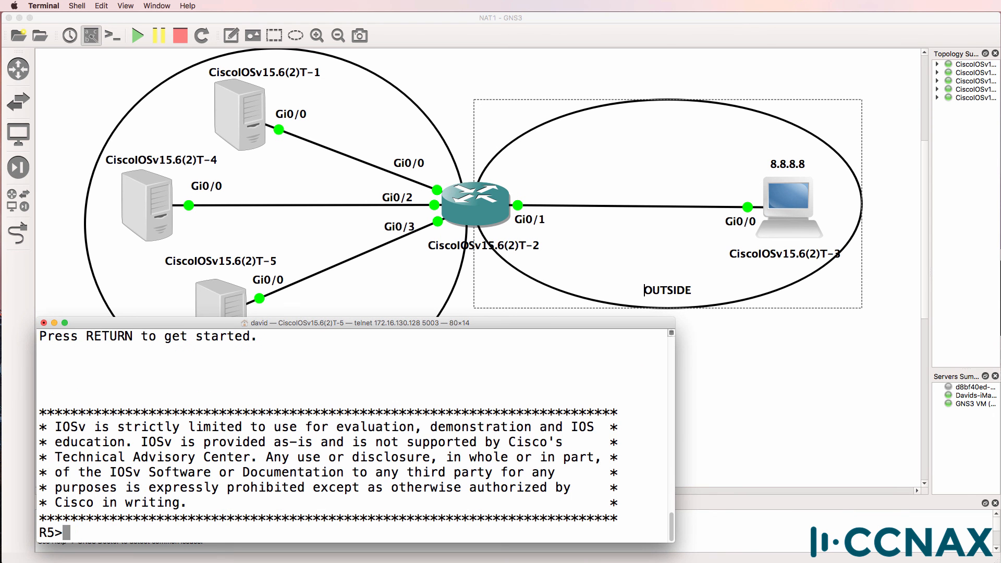
type("ping")
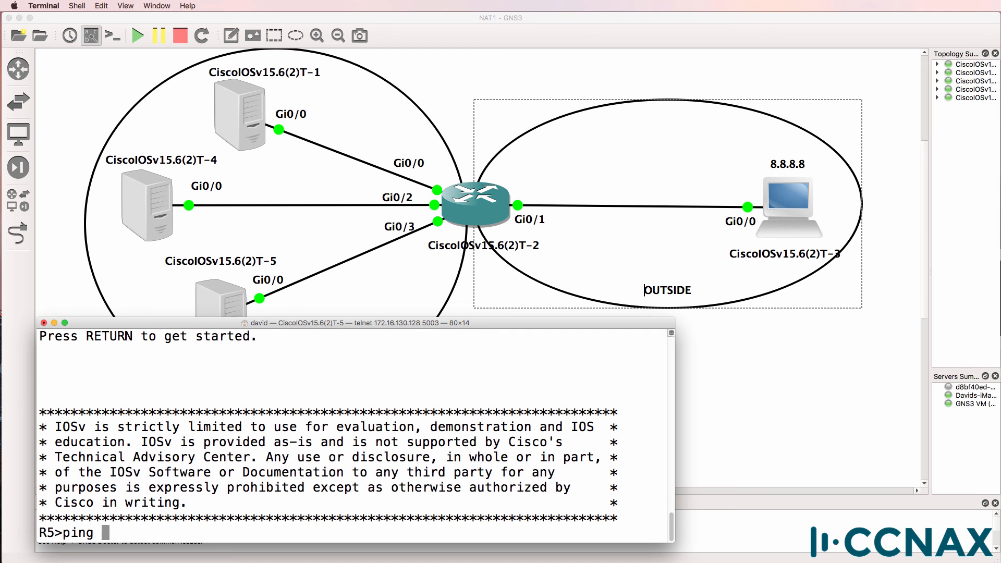
type("8.8.8.")
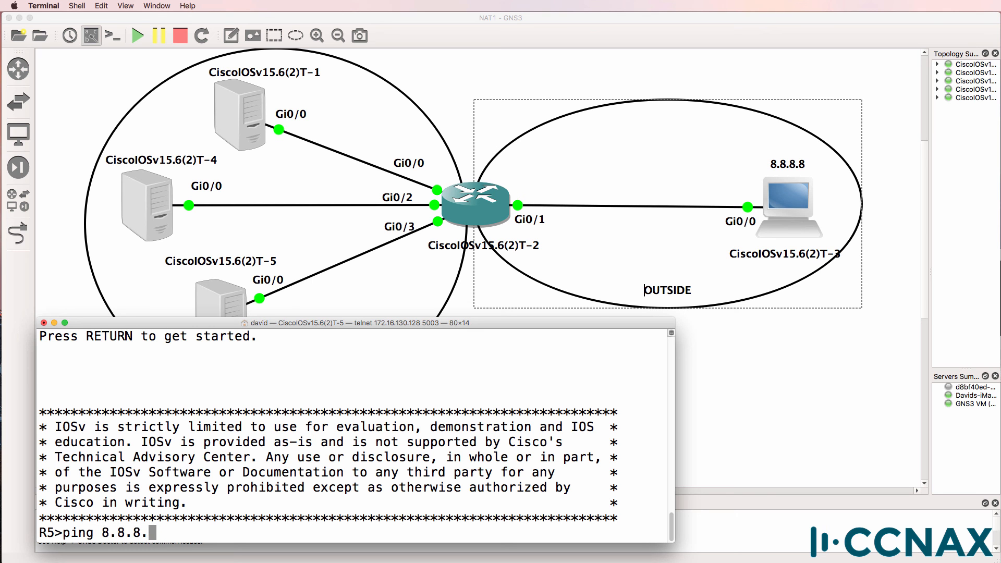